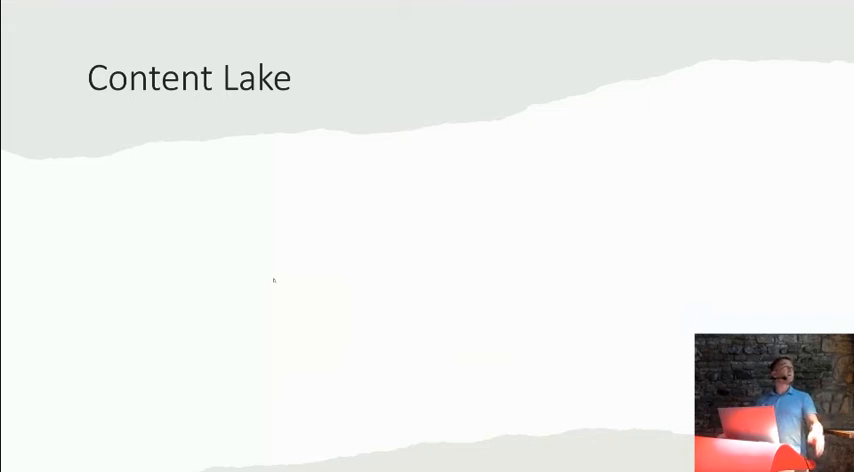
Advance the slideshow to the sanity.json configuration slide with its plugins and parts
key("right")
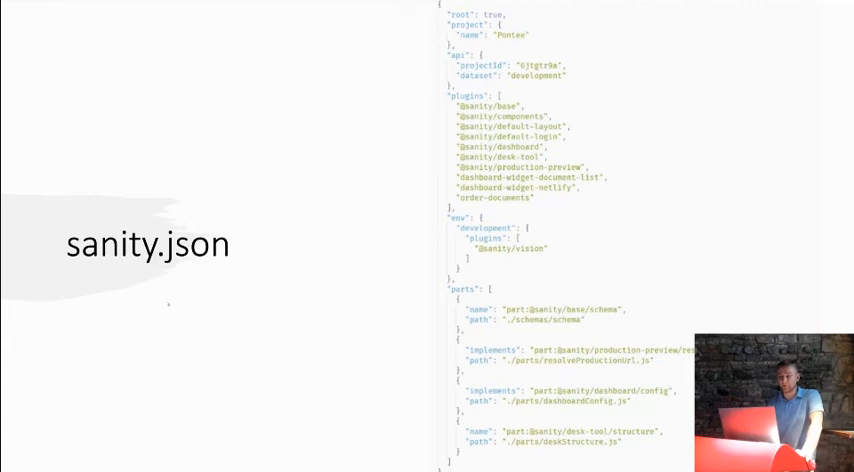
left_click(260, 12)
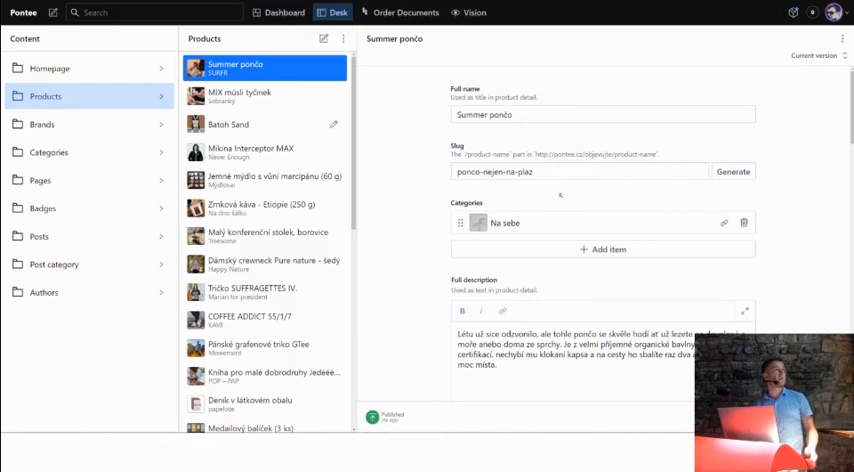
Return focus to the slideshow showing the Summer ponzo product-editor screenshot
left_click(474, 12)
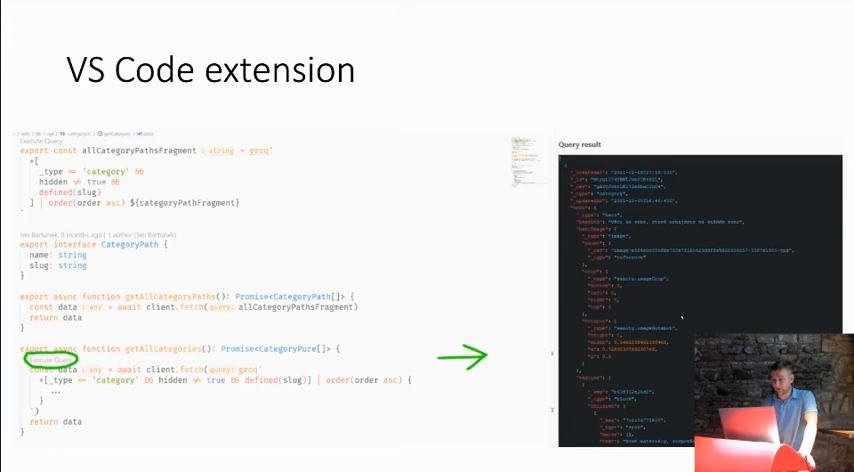
Advance the slideshow to the 'Sanity Codegen plugin' slide on generating TS types
key("Right")
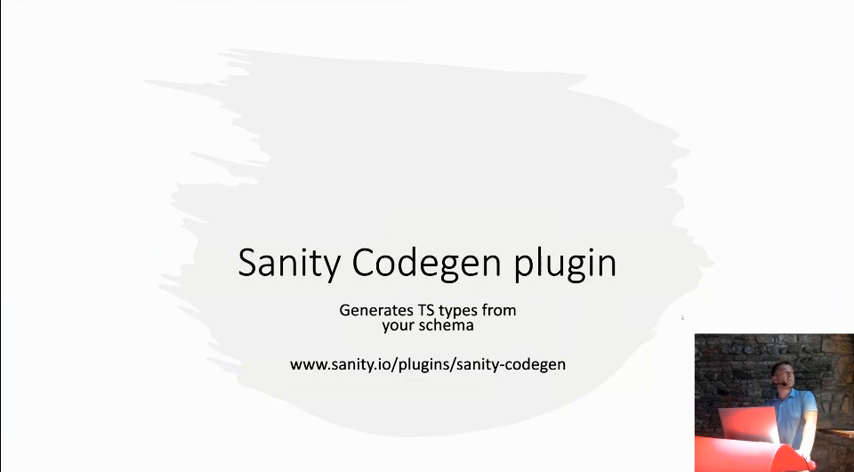